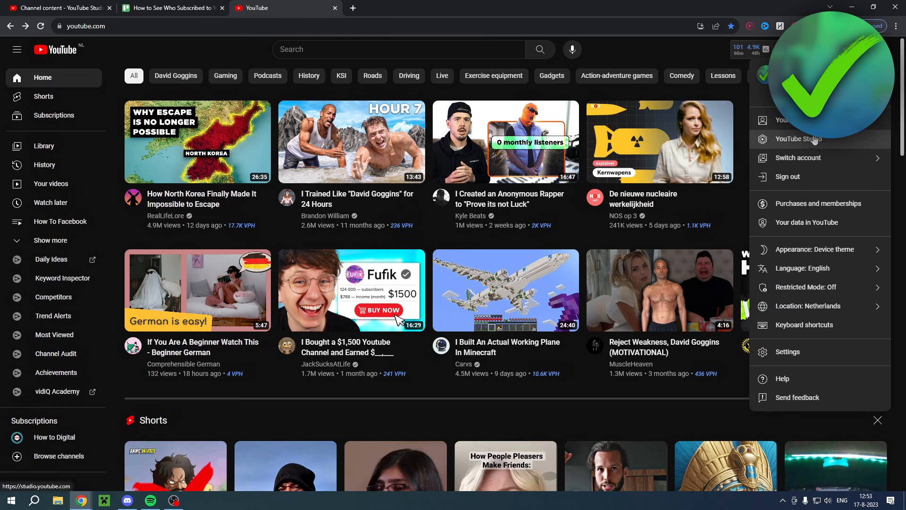
# Choose YouTube Studio from the YouTube account menu to reach the channel dashboard.
pyautogui.click(798, 139)
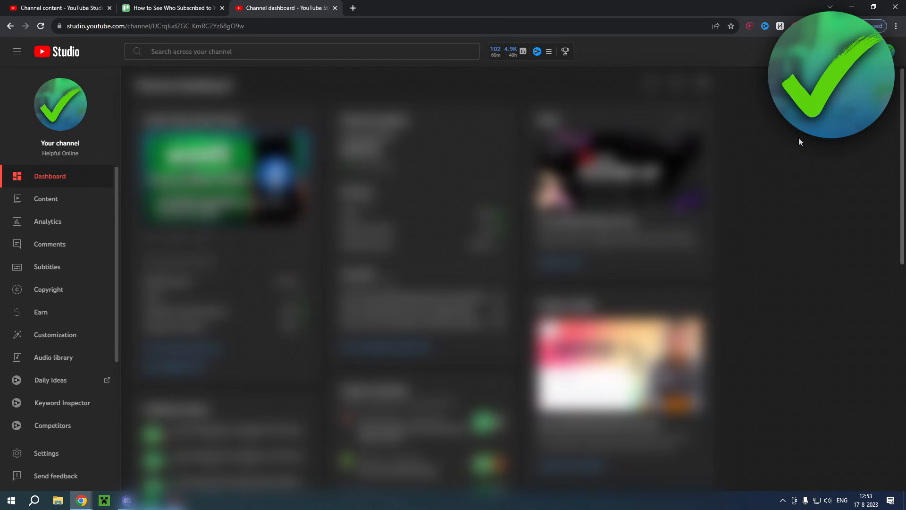
pyautogui.moveTo(801, 141)
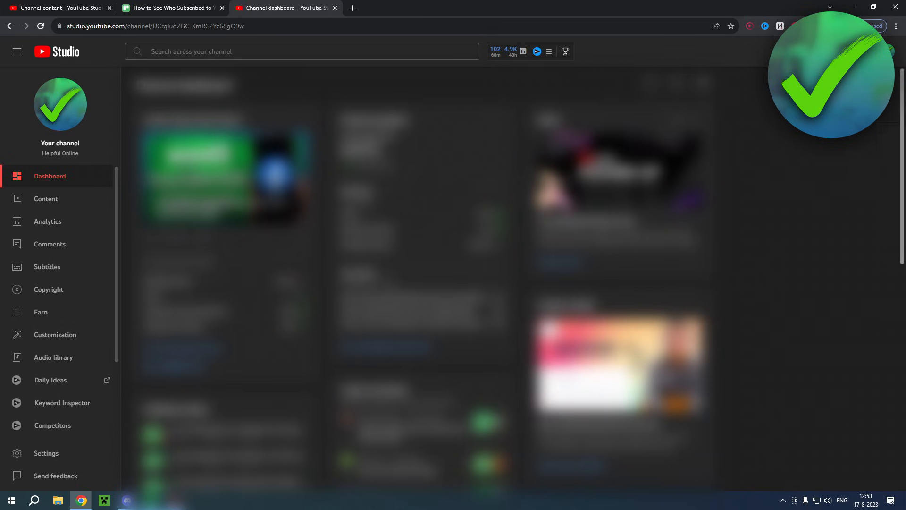
pyautogui.moveTo(800, 181)
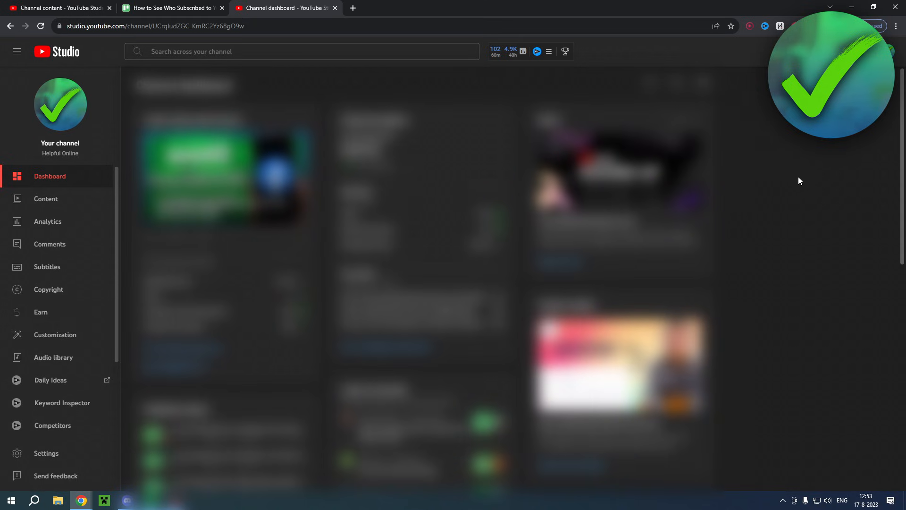
# Scroll the dashboard down to the Recent subscribers card.
pyautogui.scroll(-3)
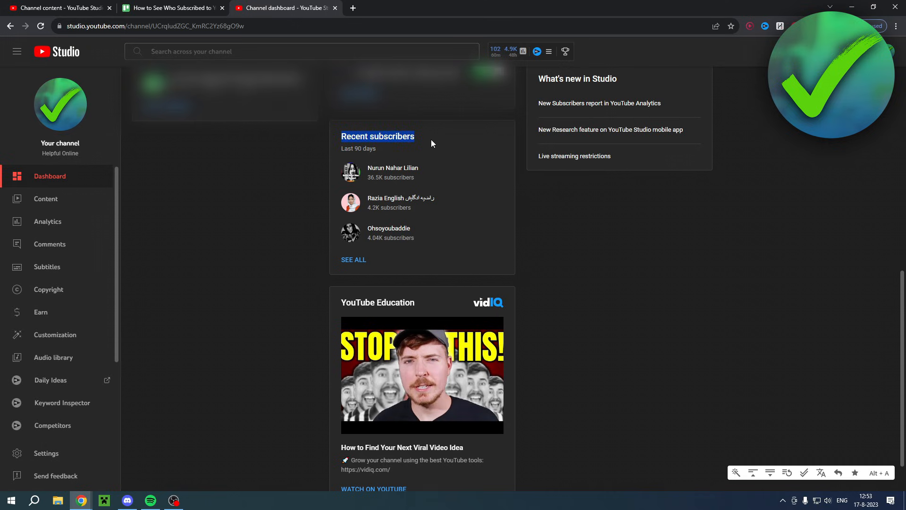
pyautogui.moveTo(441, 144)
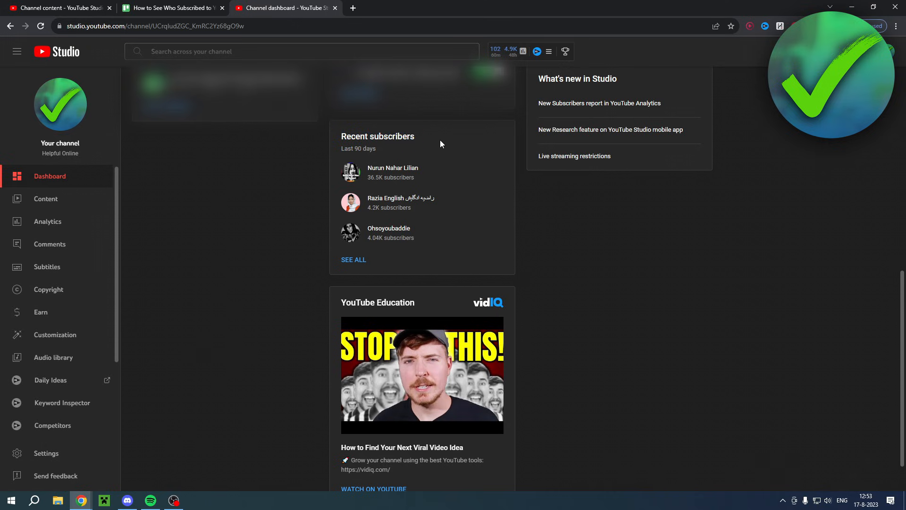
pyautogui.moveTo(353, 268)
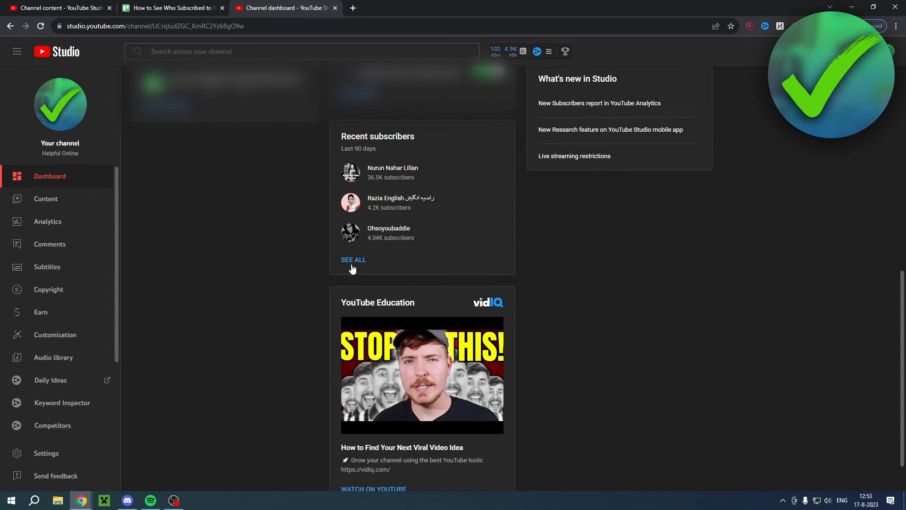
# Open SEE ALL under Recent subscribers and sort by Date subscribed, oldest first.
pyautogui.click(353, 260)
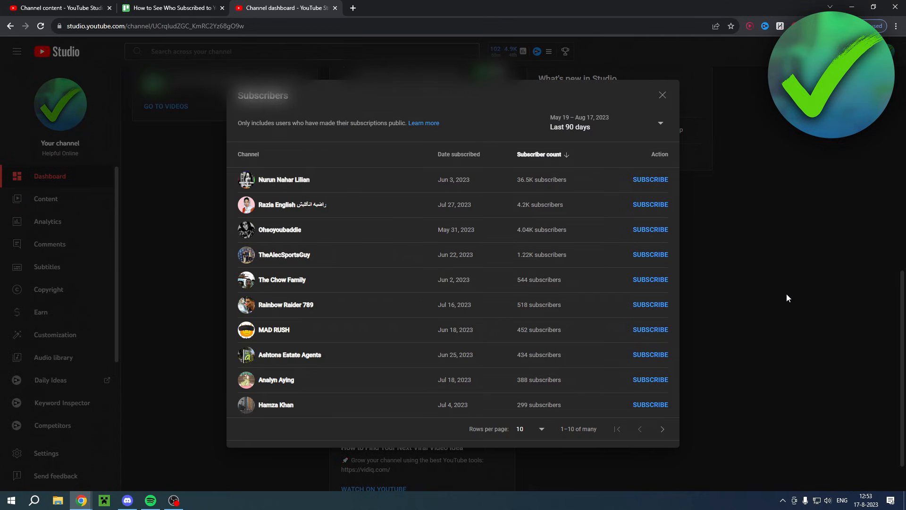
pyautogui.moveTo(796, 229)
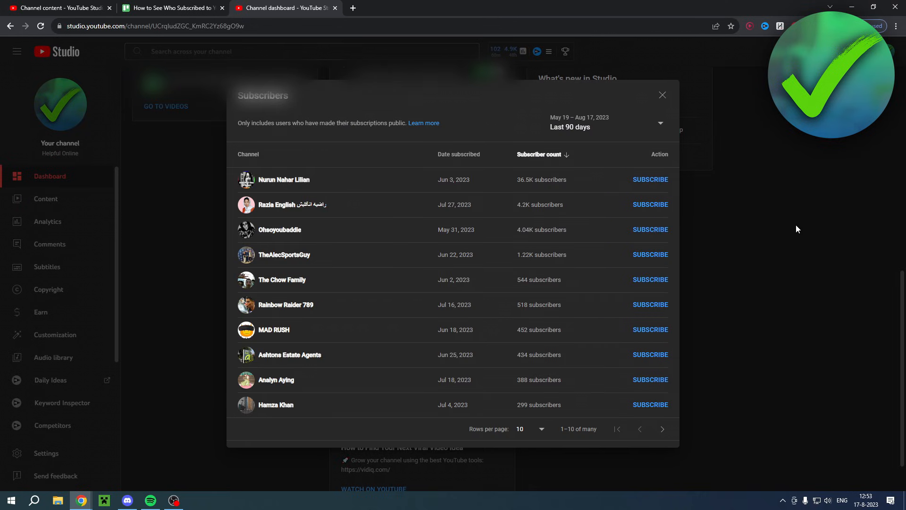
pyautogui.moveTo(552, 166)
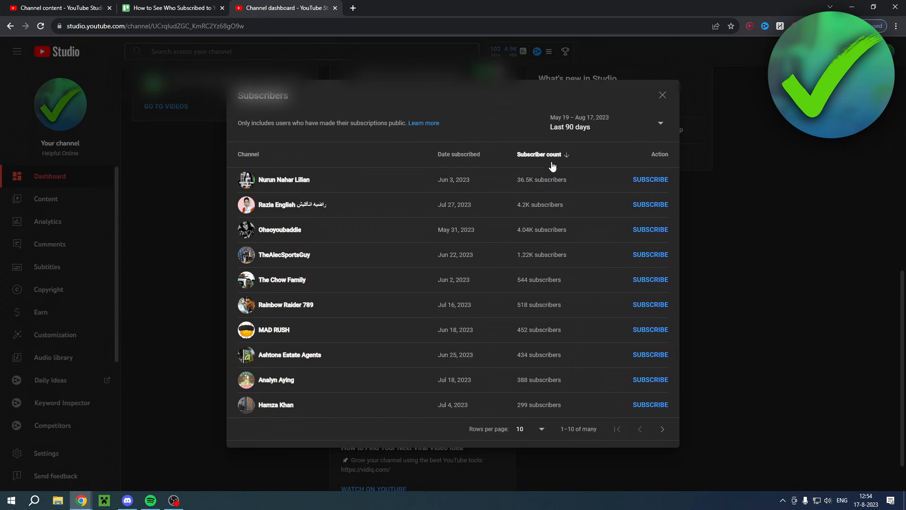
pyautogui.moveTo(544, 395)
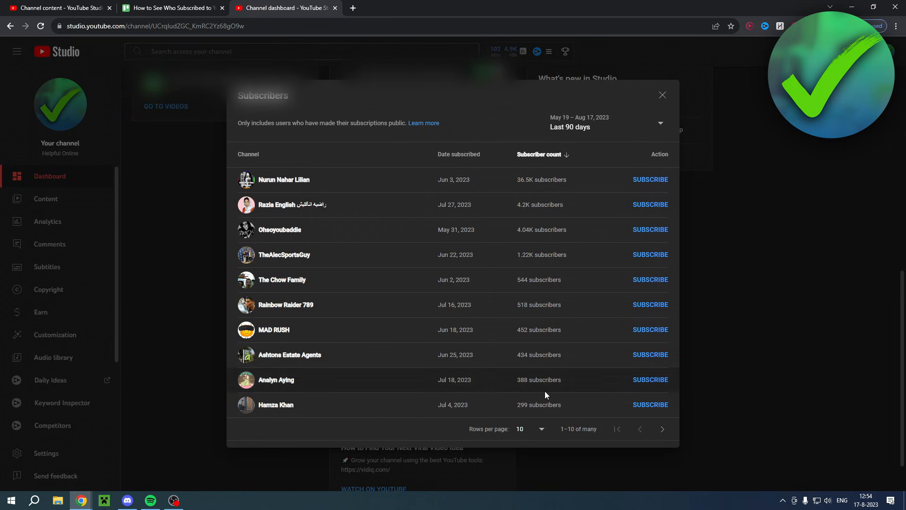
pyautogui.click(458, 154)
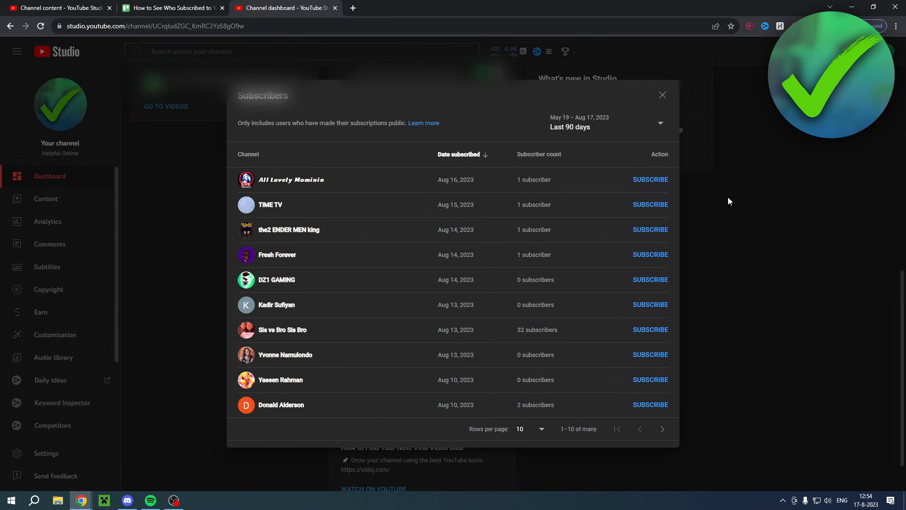
pyautogui.click(459, 154)
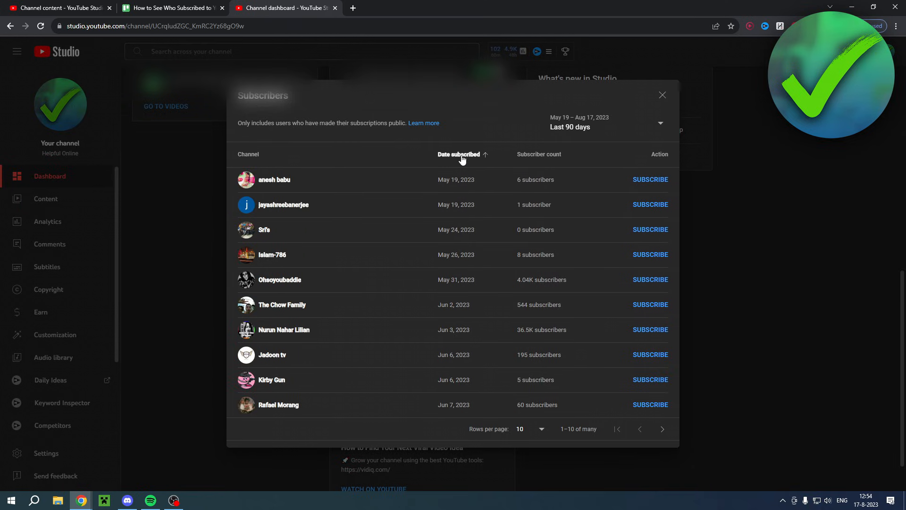
# Sort by Date subscribed newest first and set the date range to Last 7 days.
pyautogui.click(459, 155)
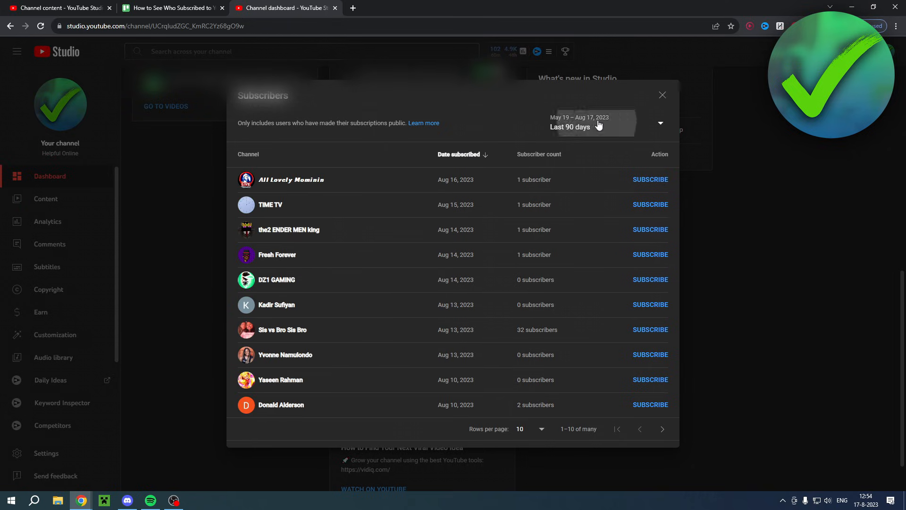
pyautogui.click(595, 124)
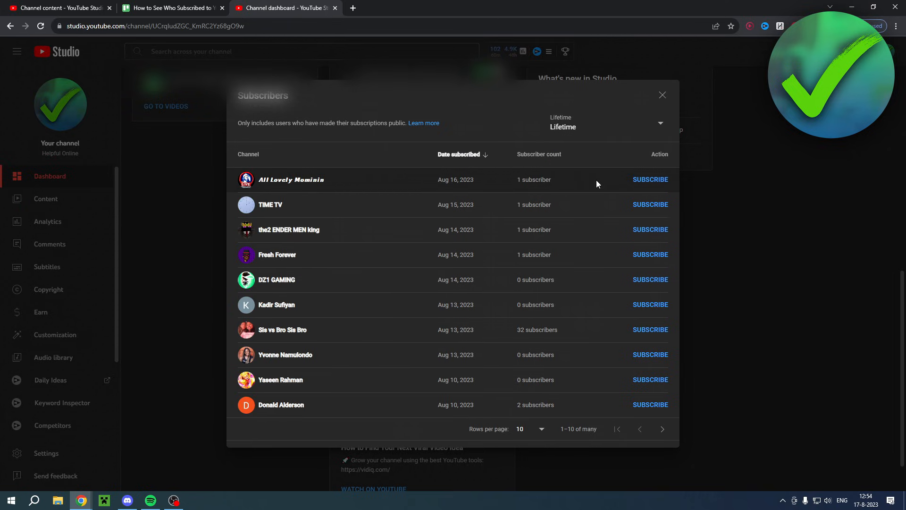
pyautogui.click(459, 154)
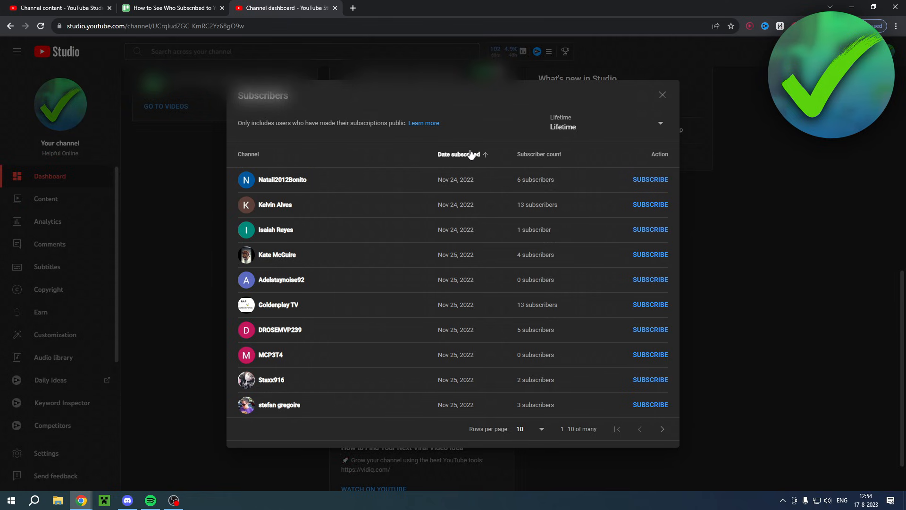
pyautogui.click(458, 154)
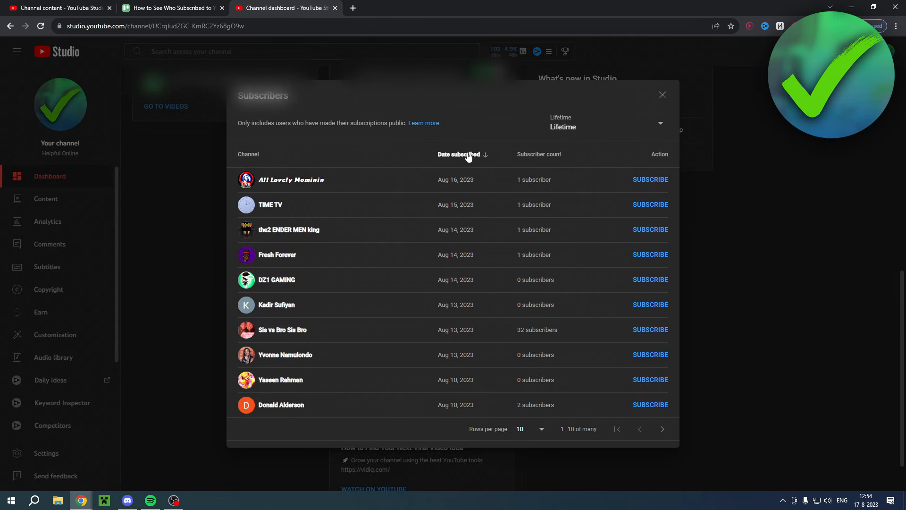
pyautogui.click(607, 126)
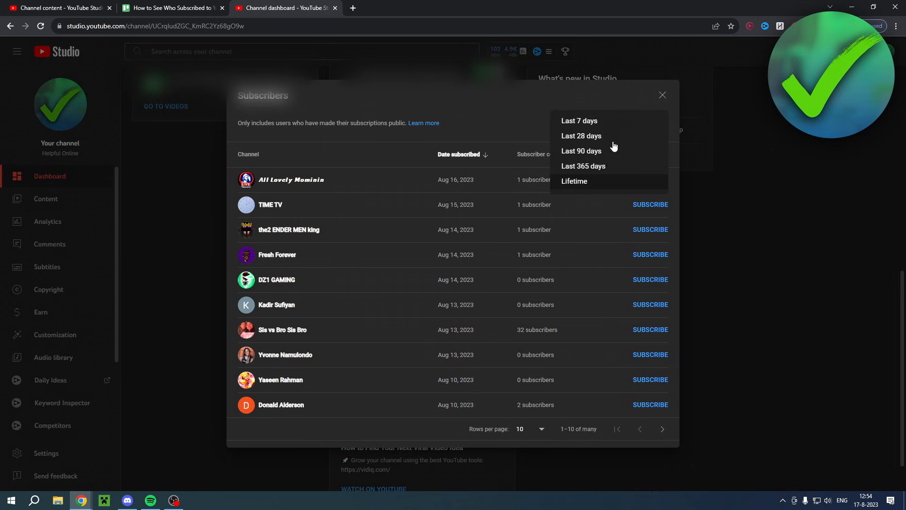
pyautogui.click(579, 120)
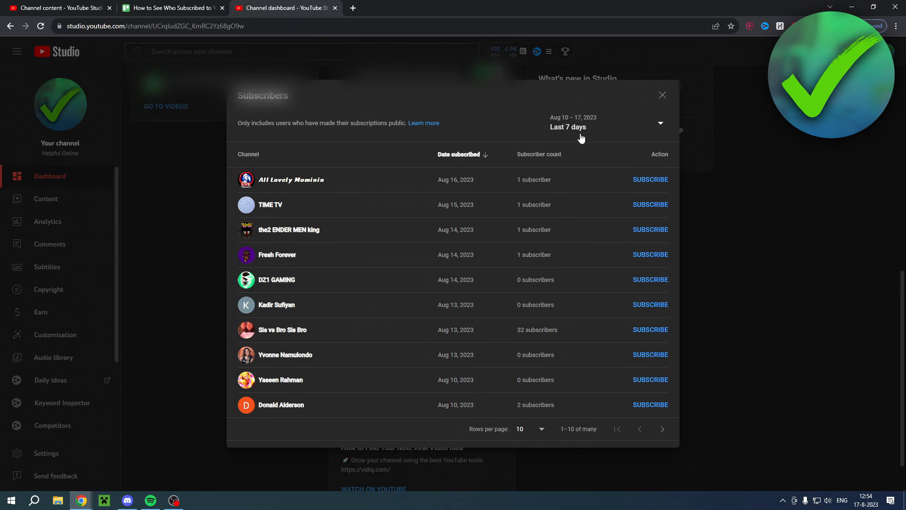
pyautogui.moveTo(478, 158)
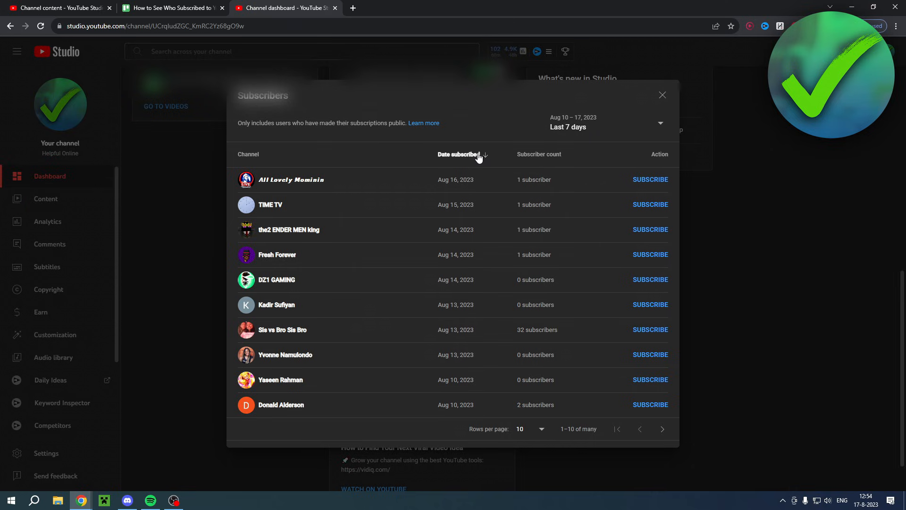
pyautogui.moveTo(655, 155)
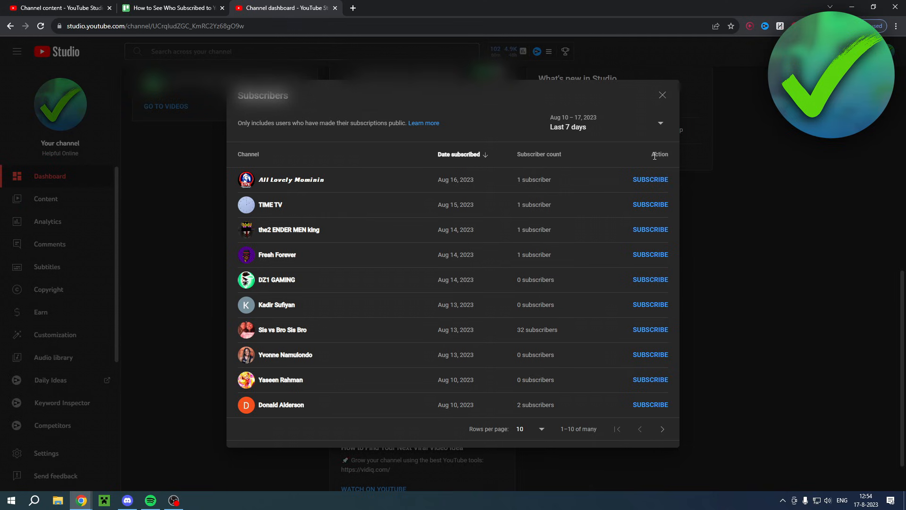
pyautogui.moveTo(718, 171)
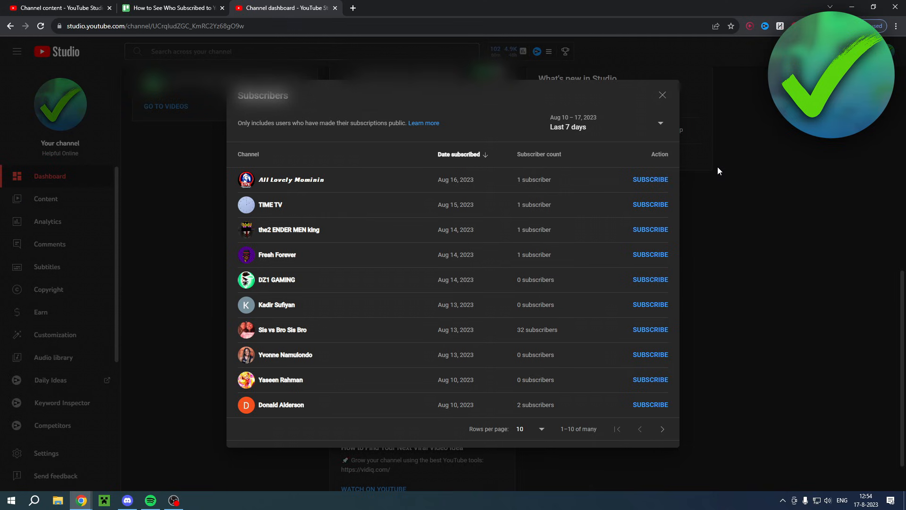